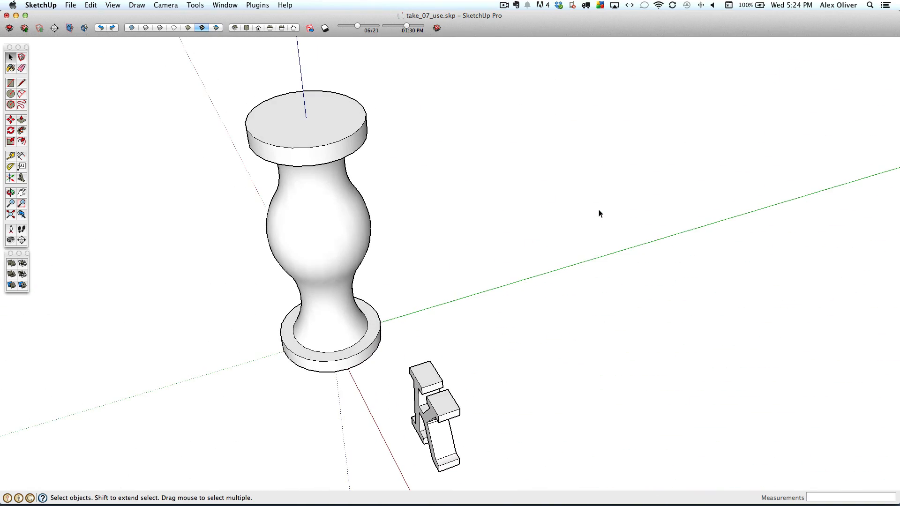
- Select the K letter lying beside the pedestal for editing
click(438, 422)
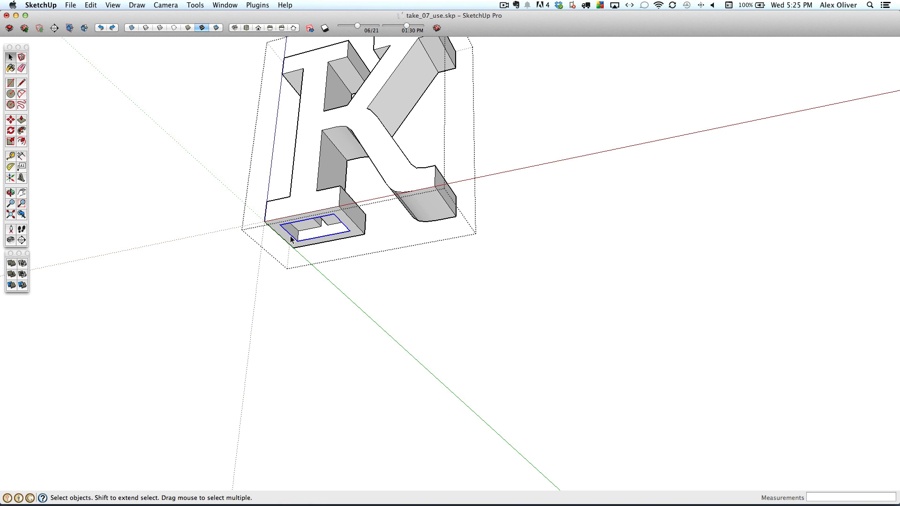
- Paste the peg outline in place onto the pedestal's top disc via Edit > Paste In Place
right_click(293, 240)
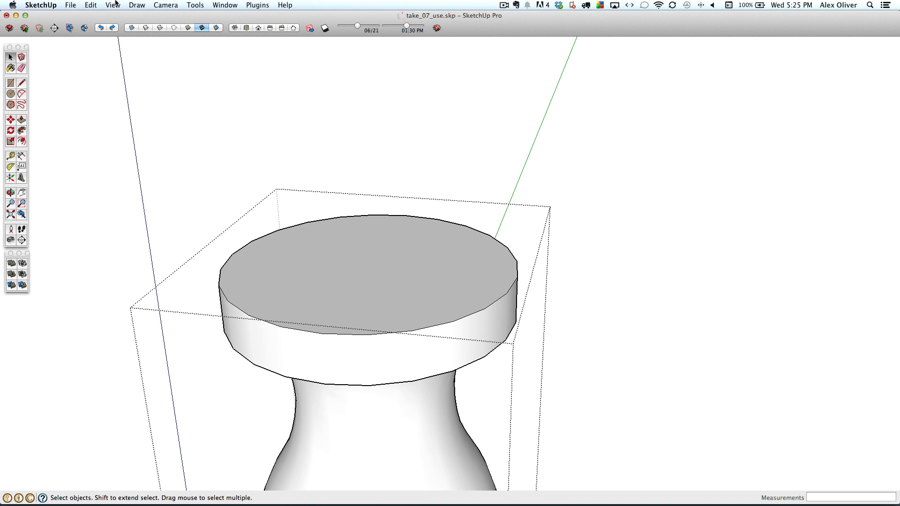
click(70, 4)
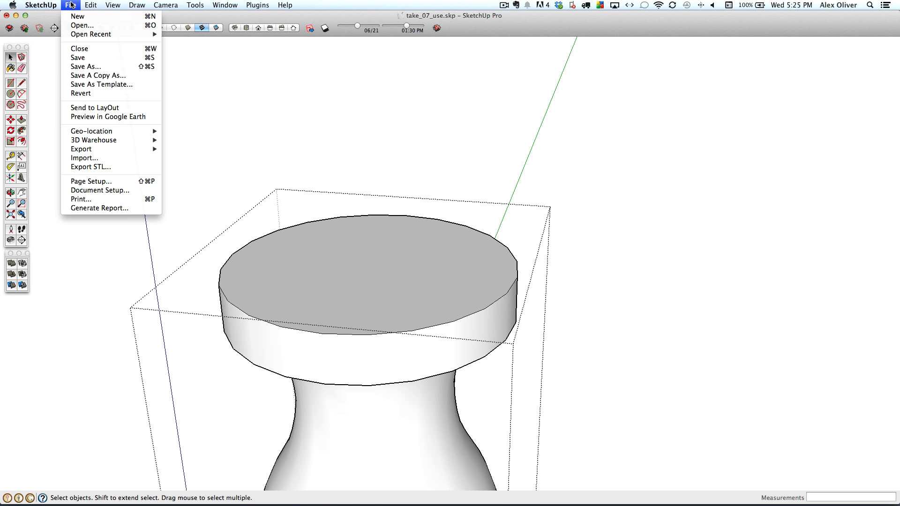
click(90, 5)
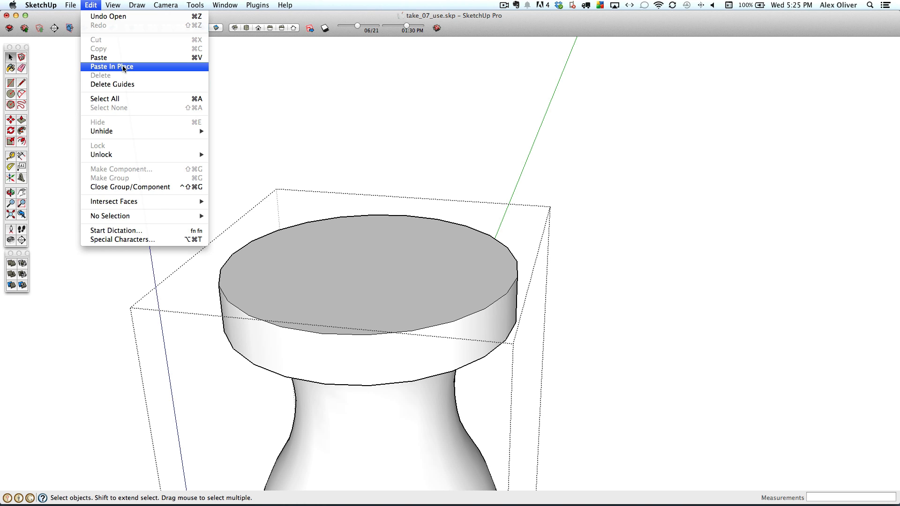
click(111, 67)
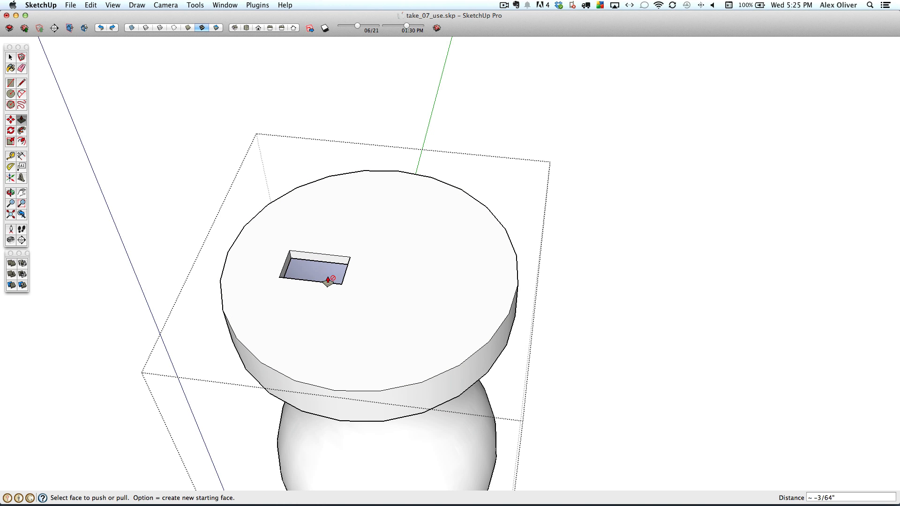
- Close the pedestal group after sinking the socket
right_click(327, 281)
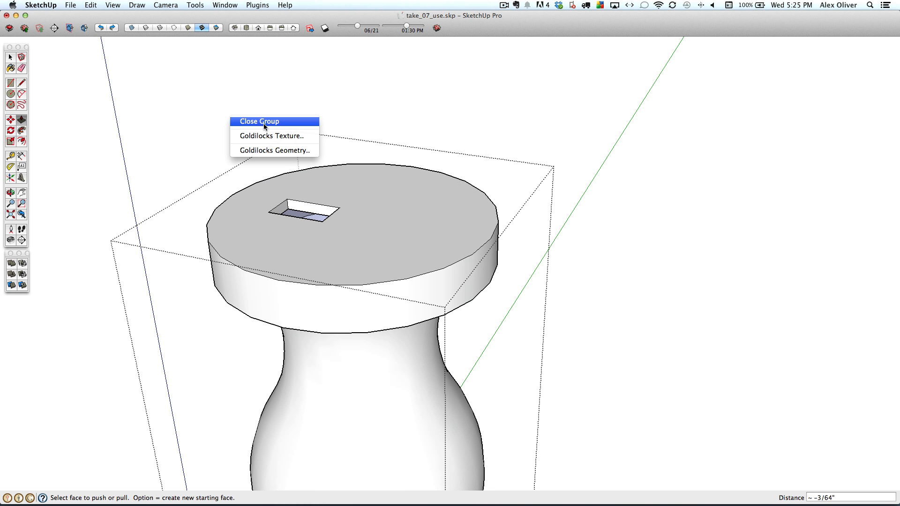
click(259, 121)
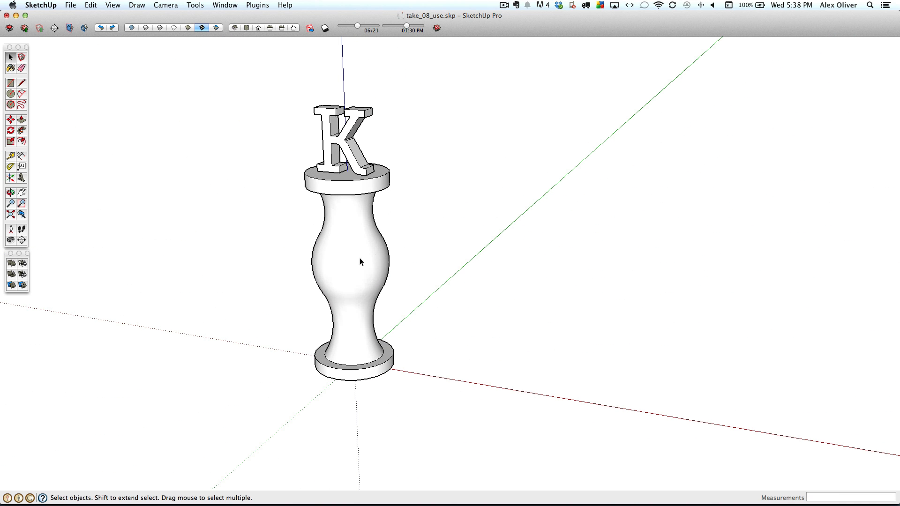
- Check in Entity Info that both the pedestal and the K are solid groups
click(360, 262)
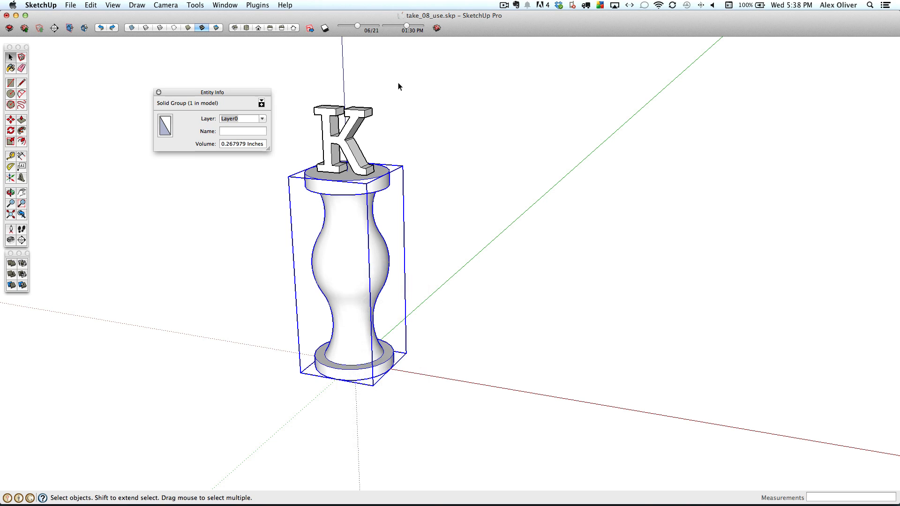
mouse_move(351, 144)
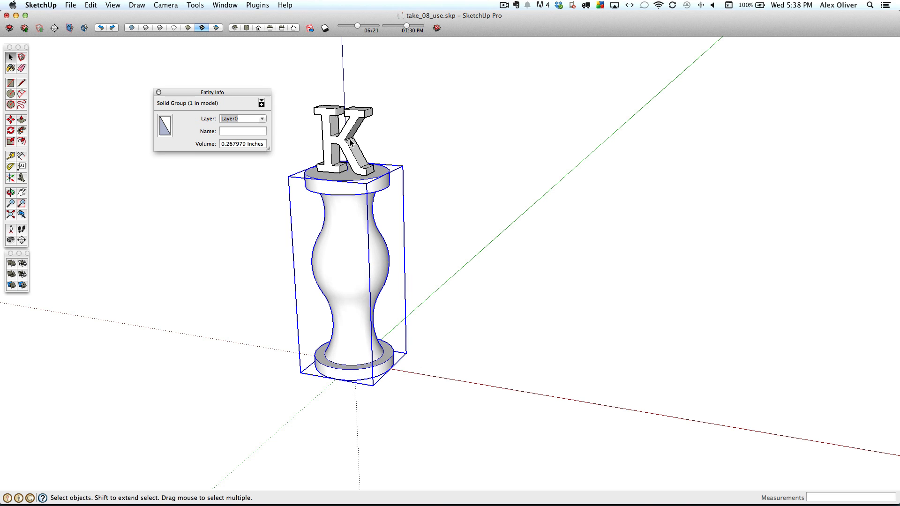
click(341, 138)
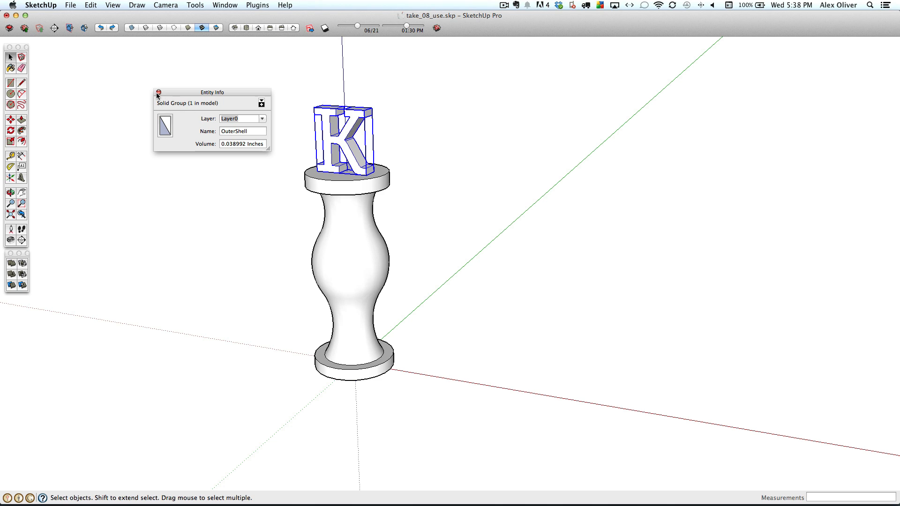
click(159, 93)
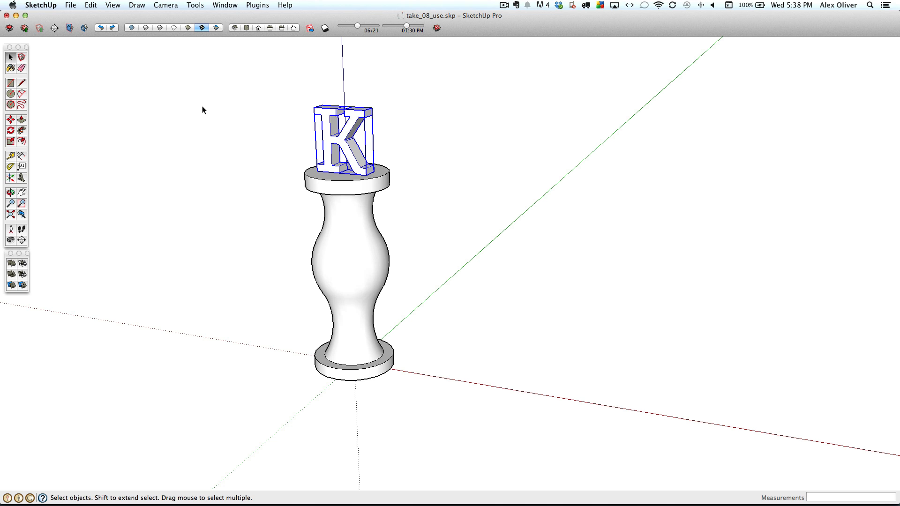
mouse_move(378, 263)
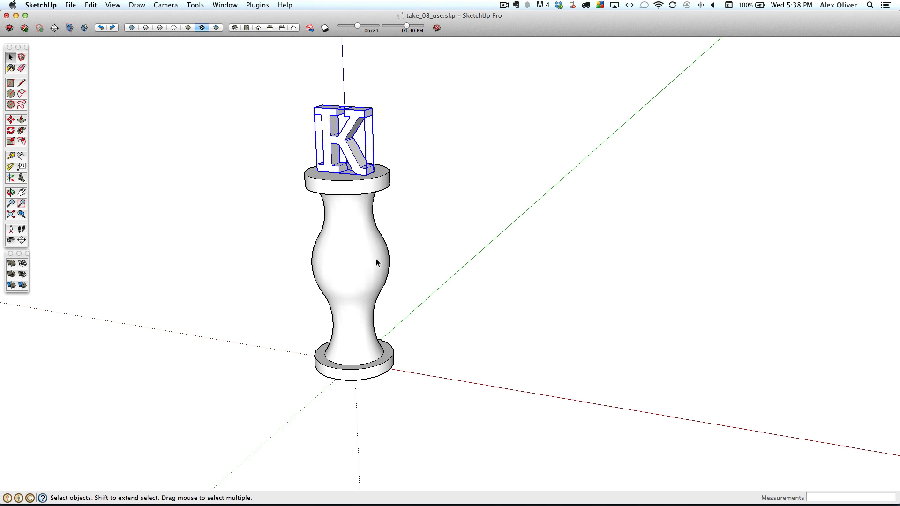
- Merge the K and pedestal with Solid Tools > Outer Shell into one OuterShell group
right_click(359, 264)
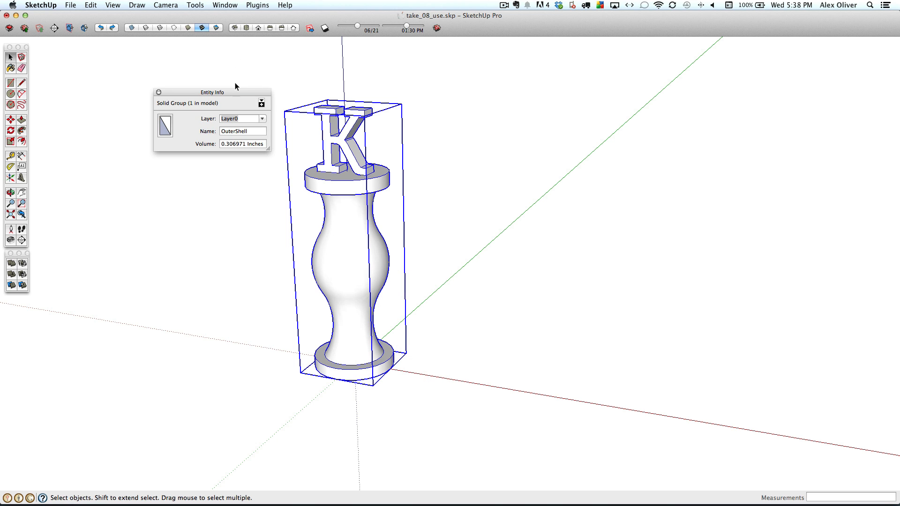
drag(213, 92, 208, 115)
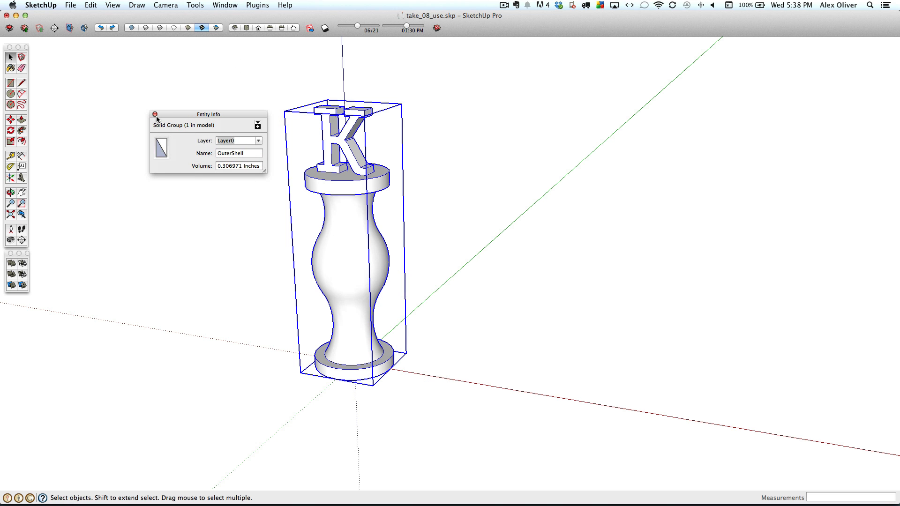
click(156, 114)
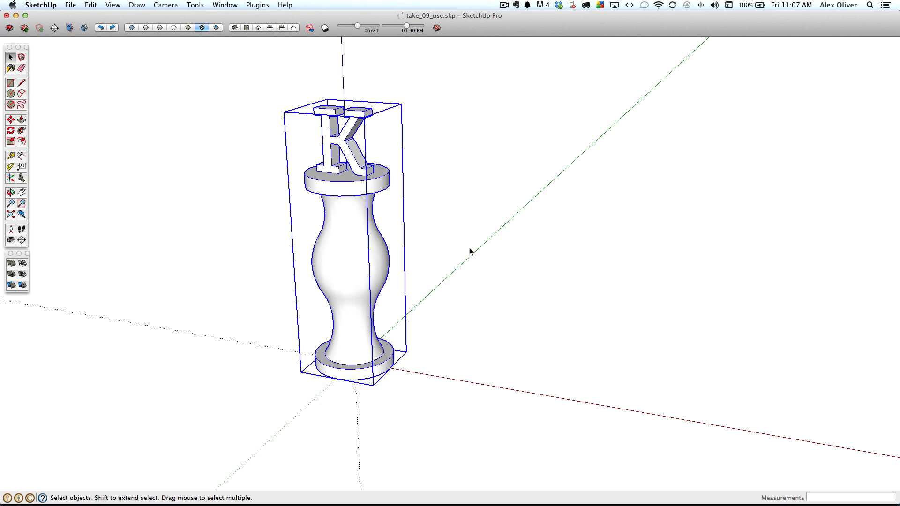
mouse_move(464, 243)
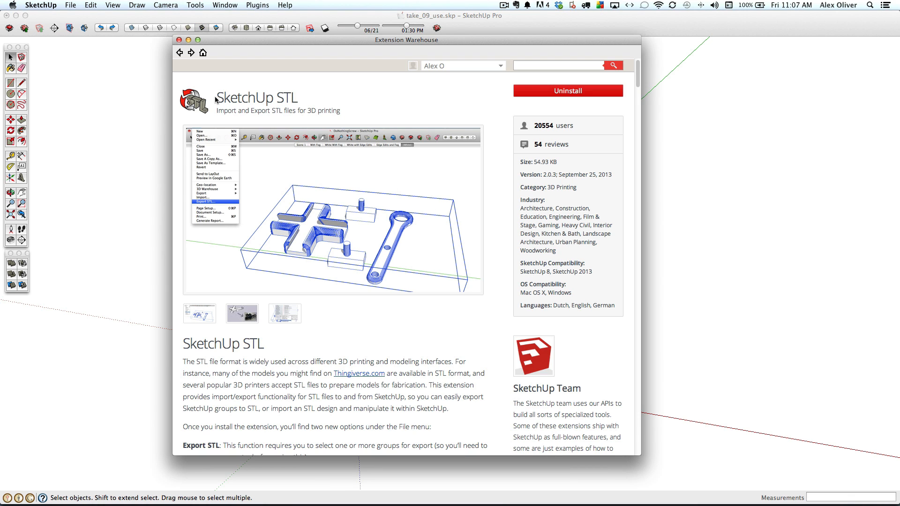
mouse_move(217, 98)
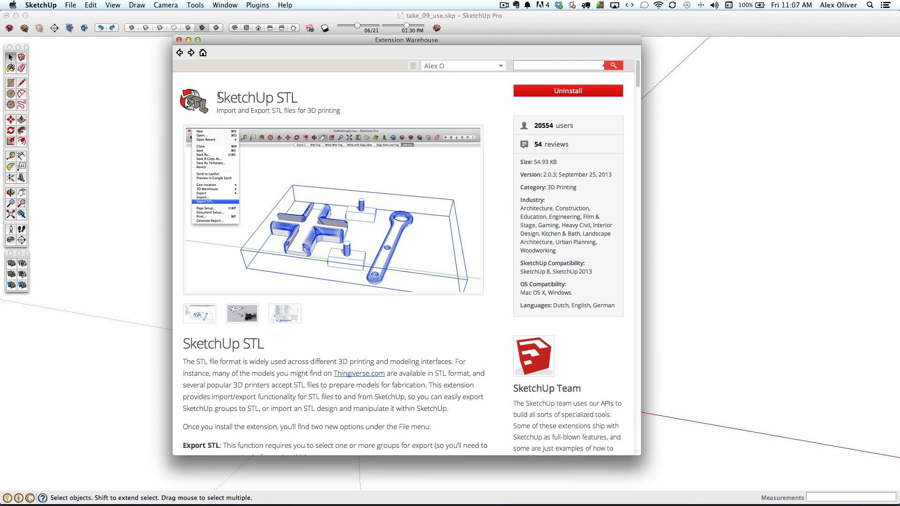
mouse_move(315, 98)
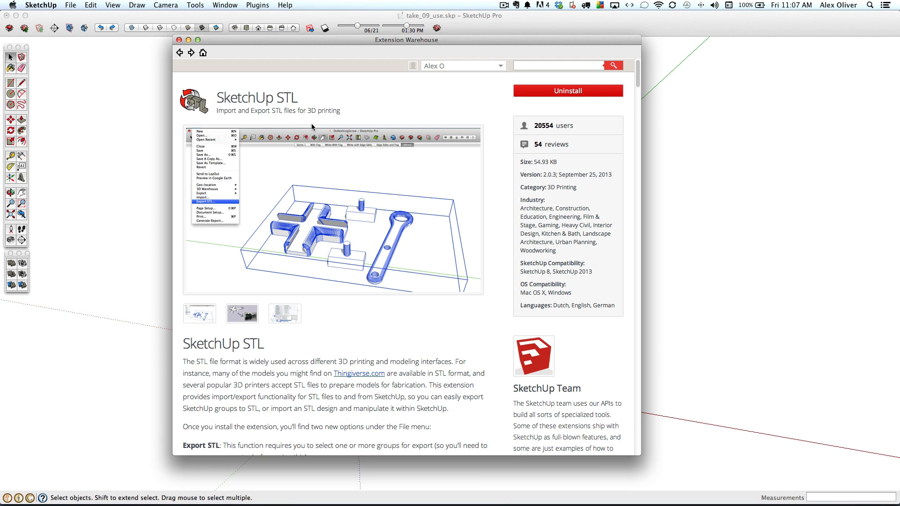
click(179, 39)
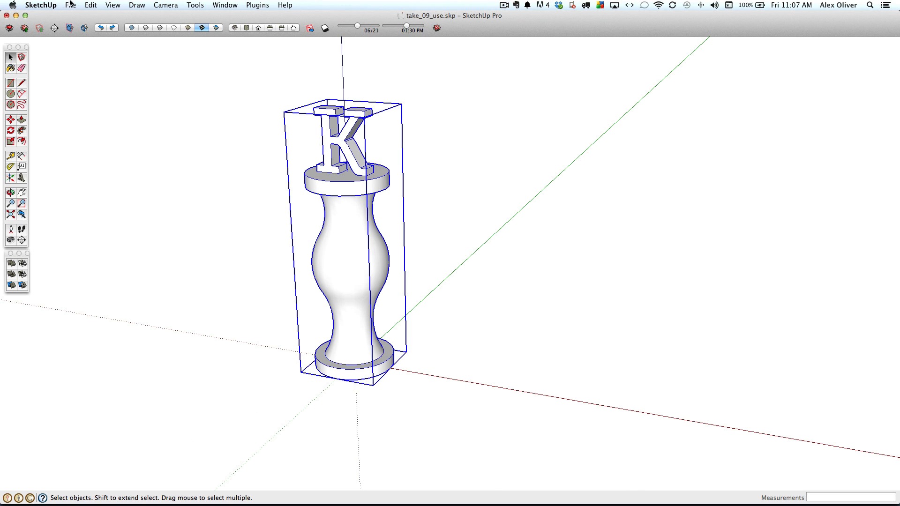
- Start an STL export keeping Inches units and Binary format
click(70, 4)
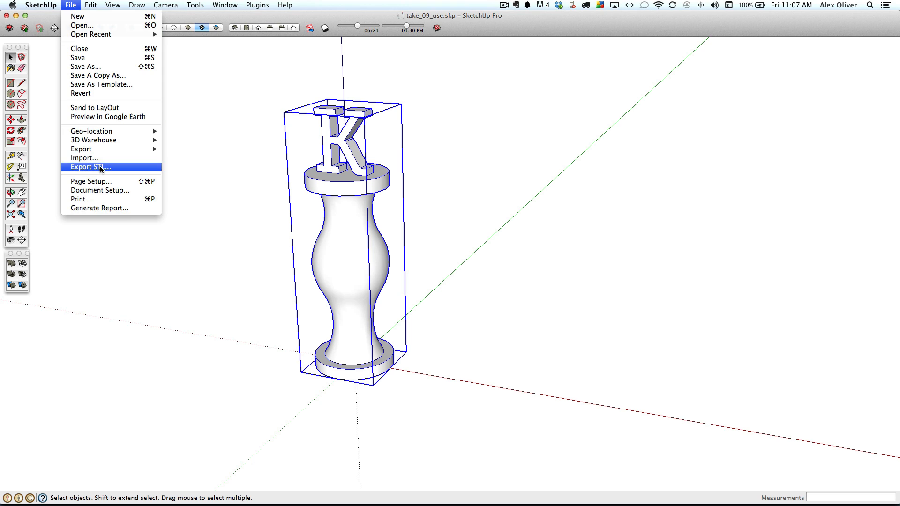
click(89, 167)
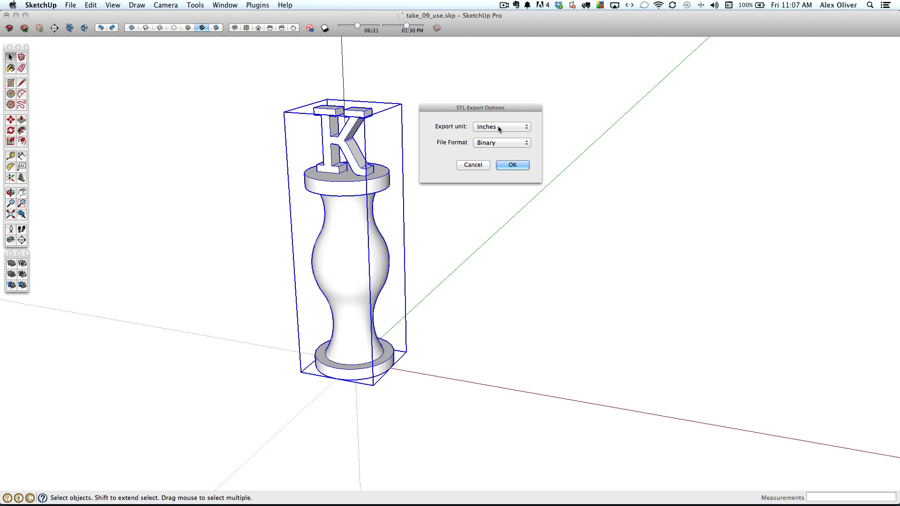
click(499, 142)
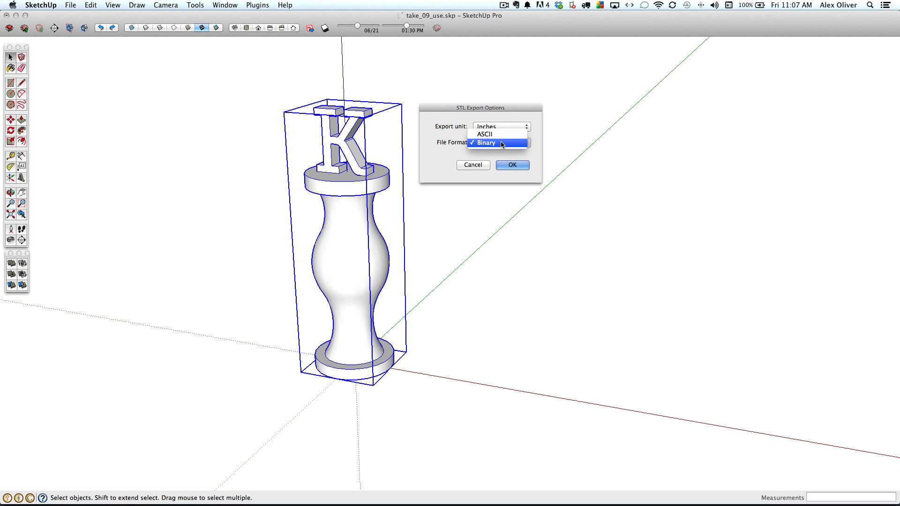
click(484, 143)
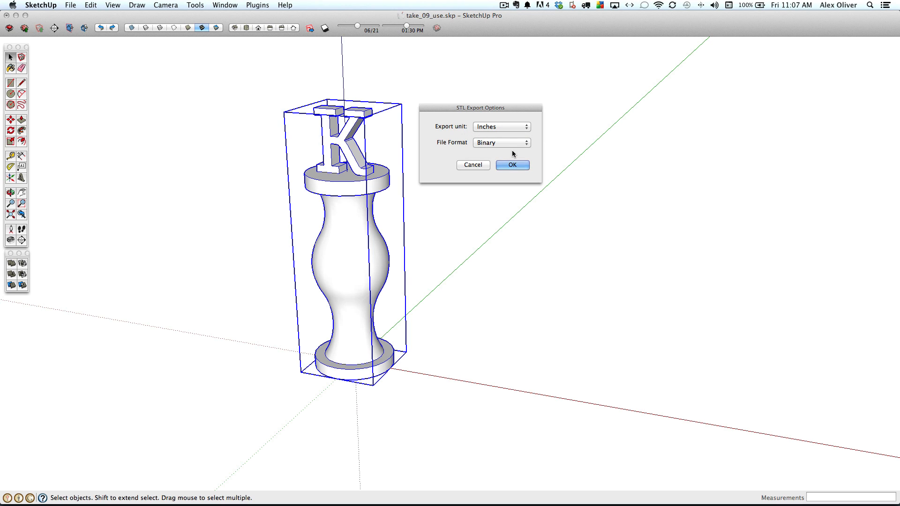
mouse_move(520, 167)
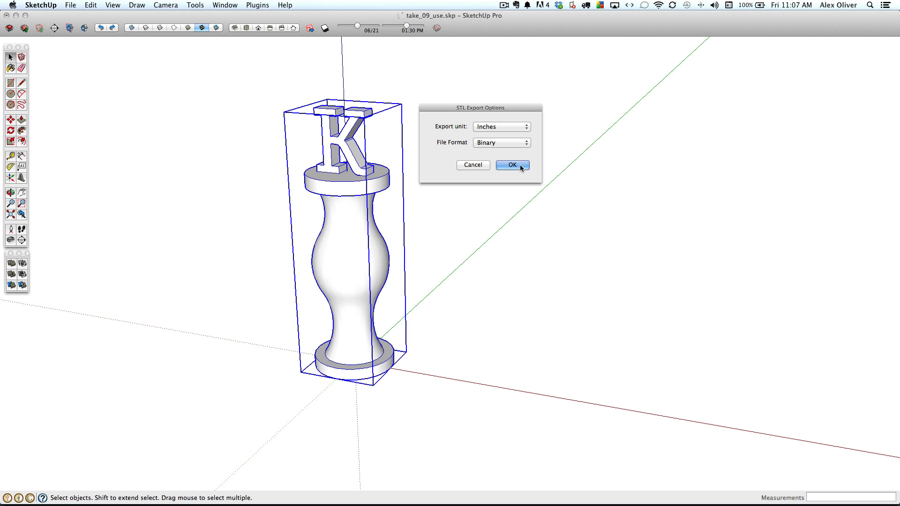
click(510, 165)
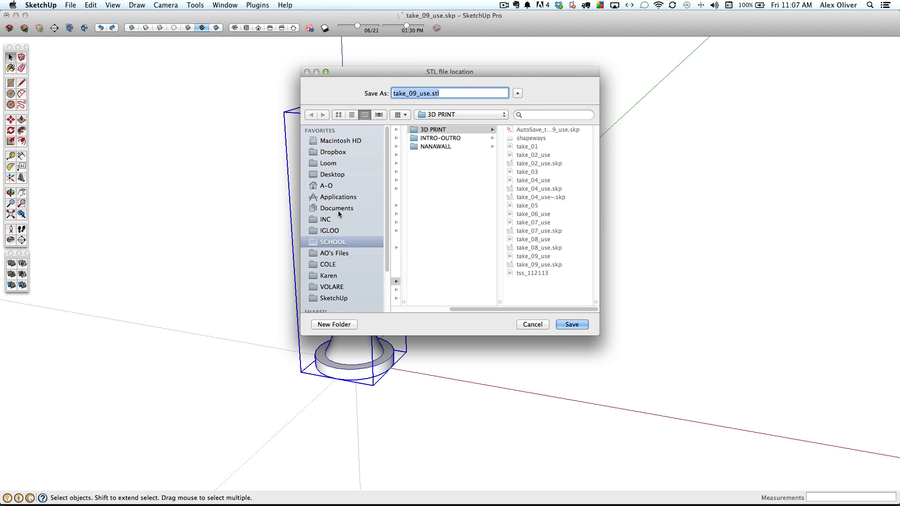
mouse_move(350, 178)
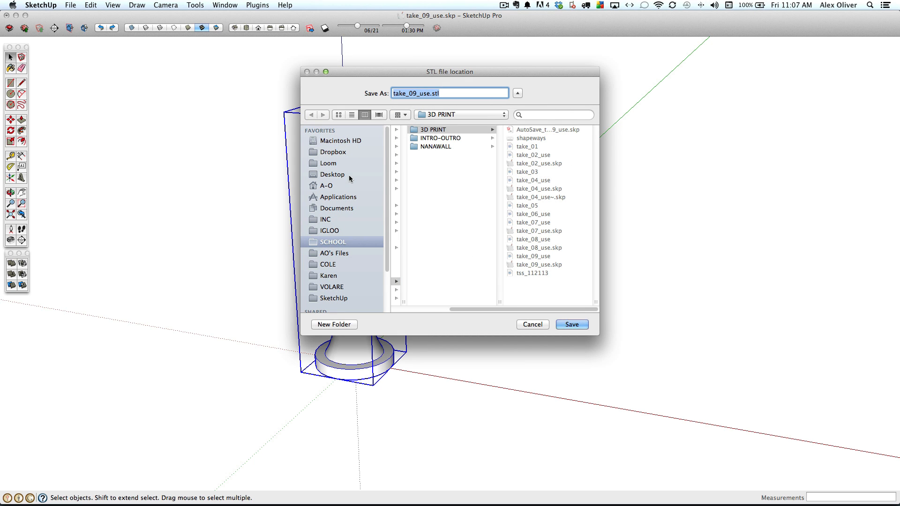
- Save the export to the Desktop as king.stl and dismiss the 4236-facet summary
click(332, 175)
text(kin)
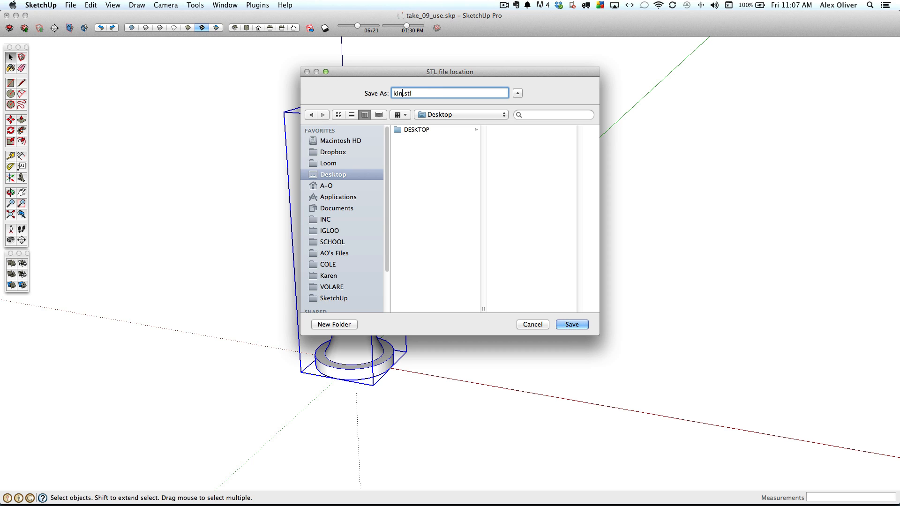
text(g)
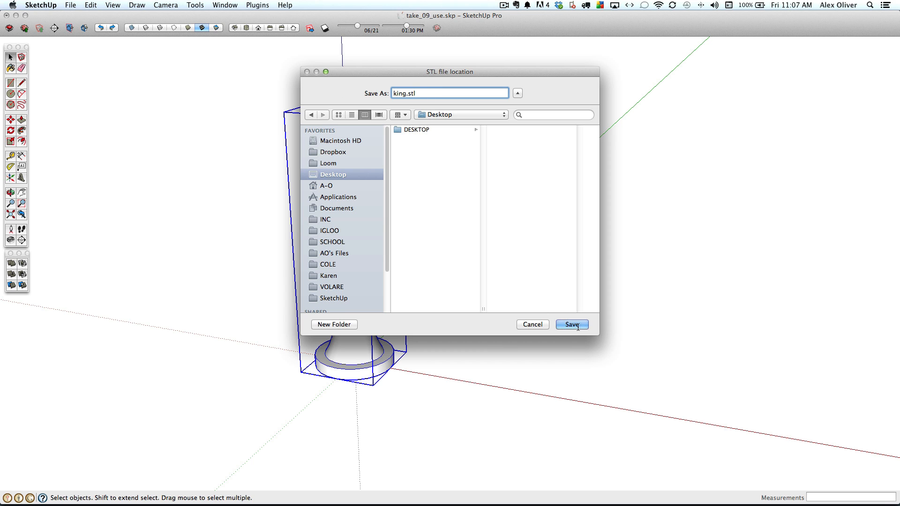
click(571, 324)
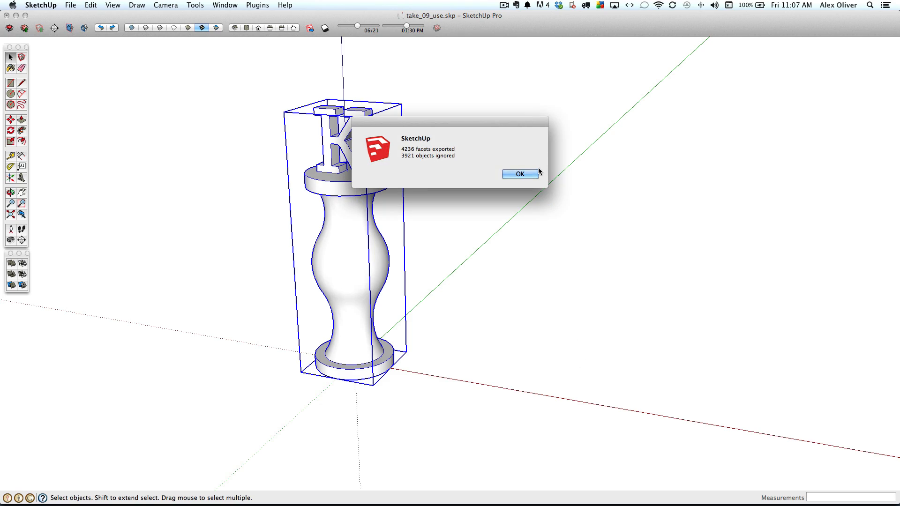
click(519, 175)
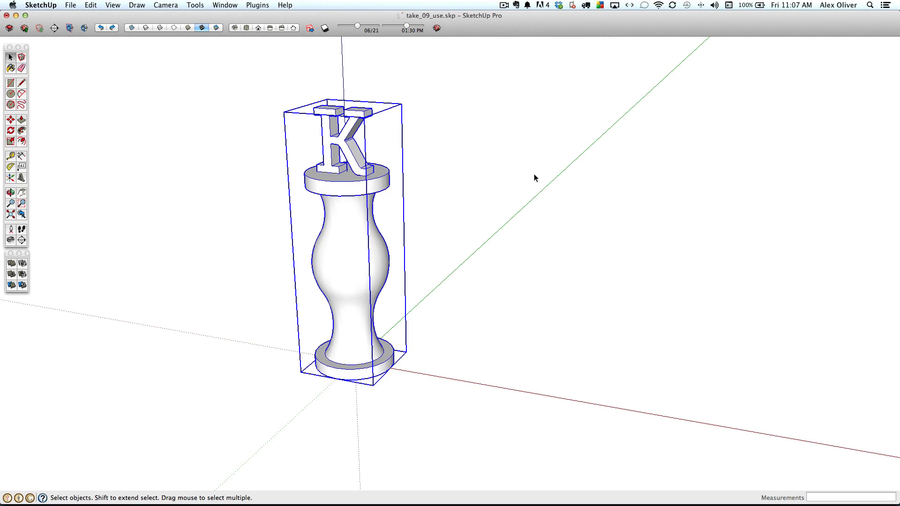